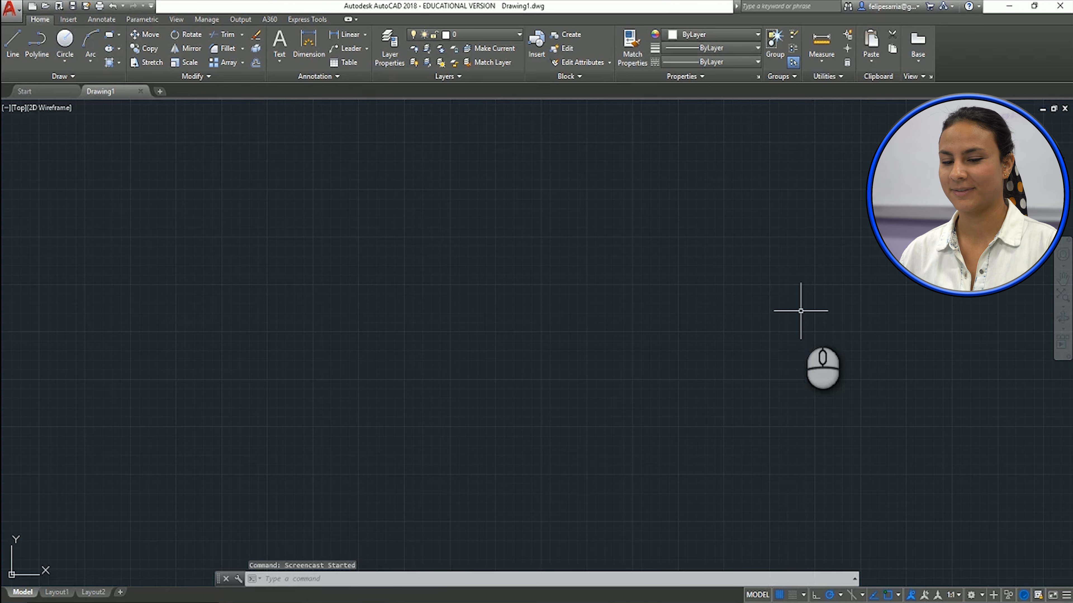
pyautogui.moveTo(429, 280)
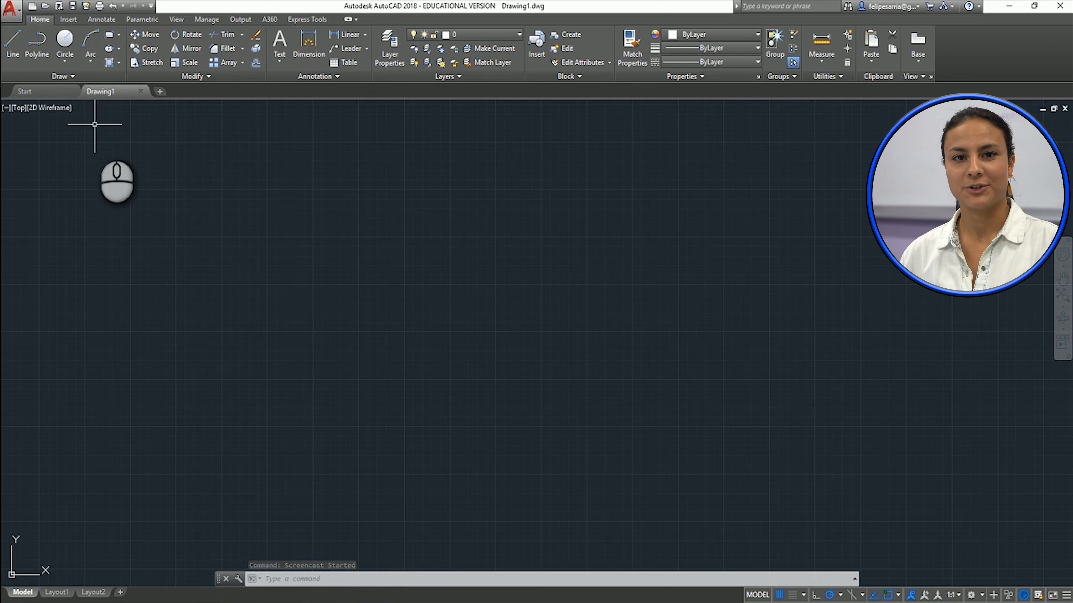
pyautogui.moveTo(890, 491)
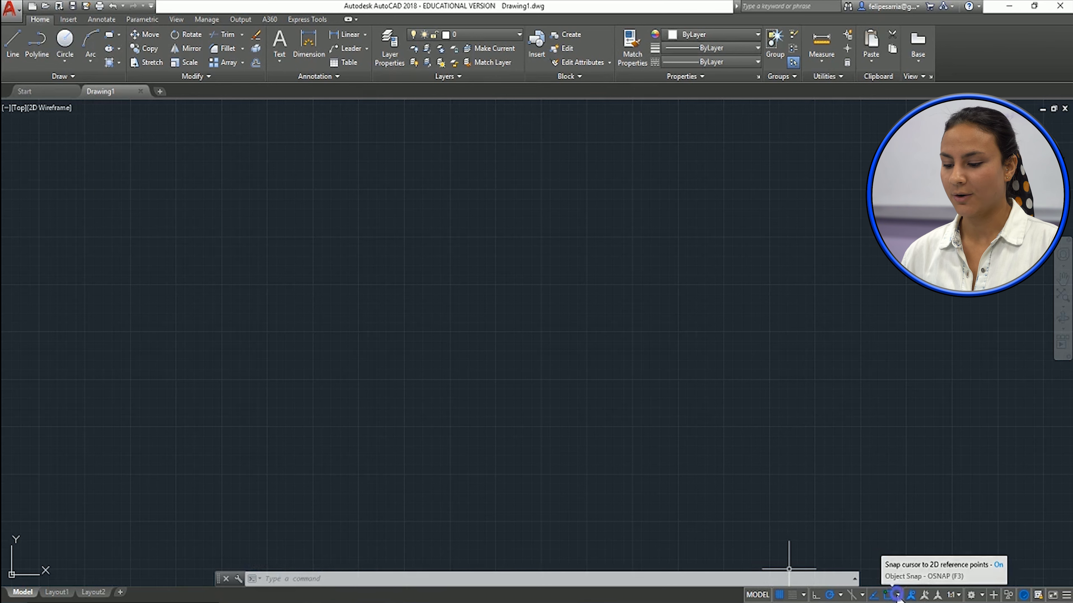
# Step: Switch object snapping on and confirm endpoint, midpoint, center, intersection, perpendicular and tangent are enabled
pyautogui.click(904, 594)
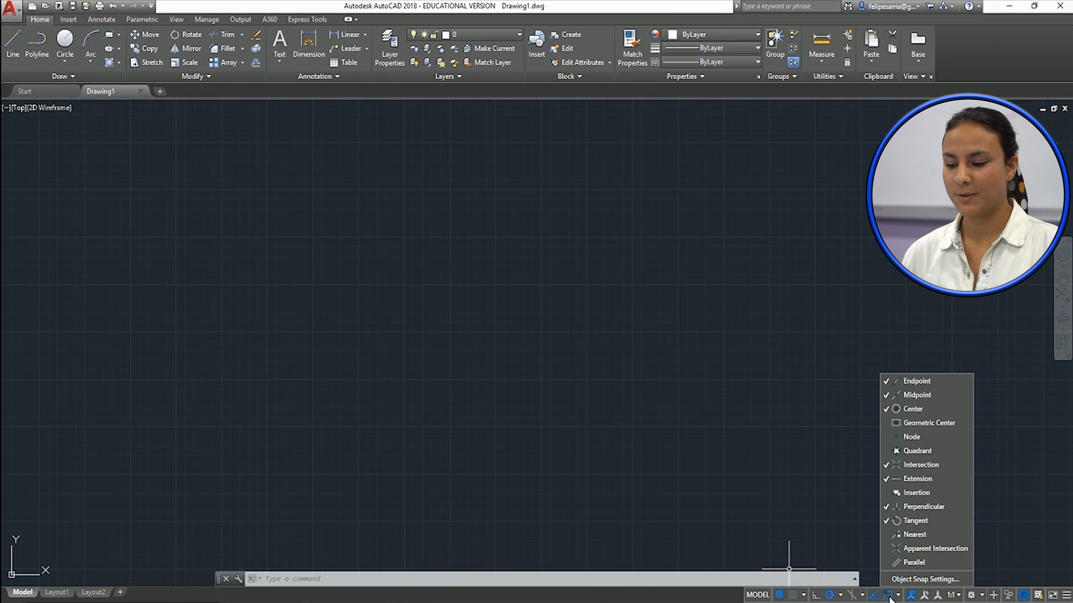
pyautogui.click(888, 595)
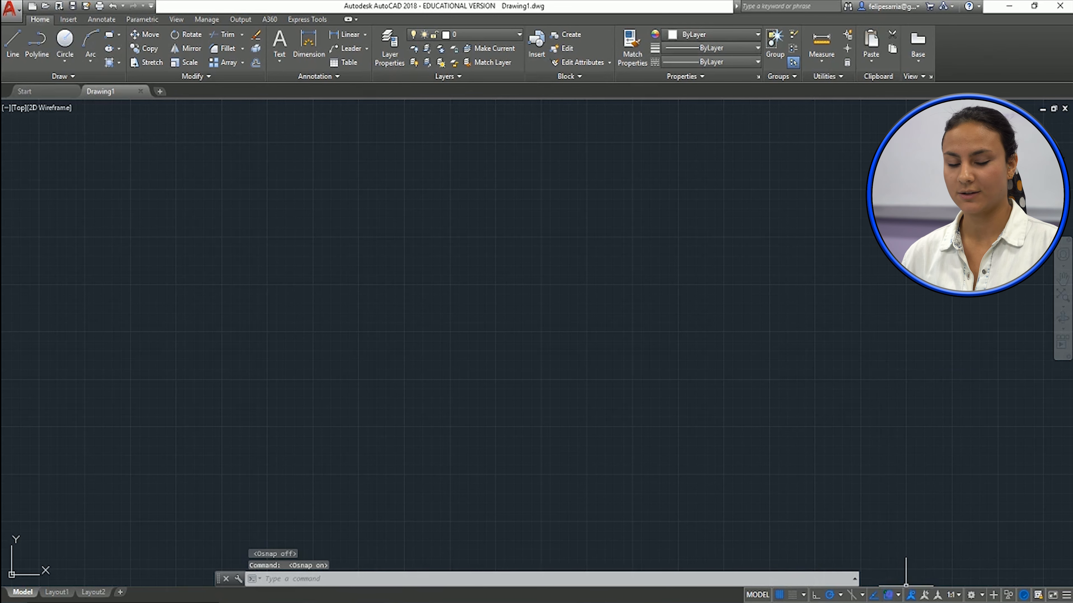
pyautogui.moveTo(896, 595)
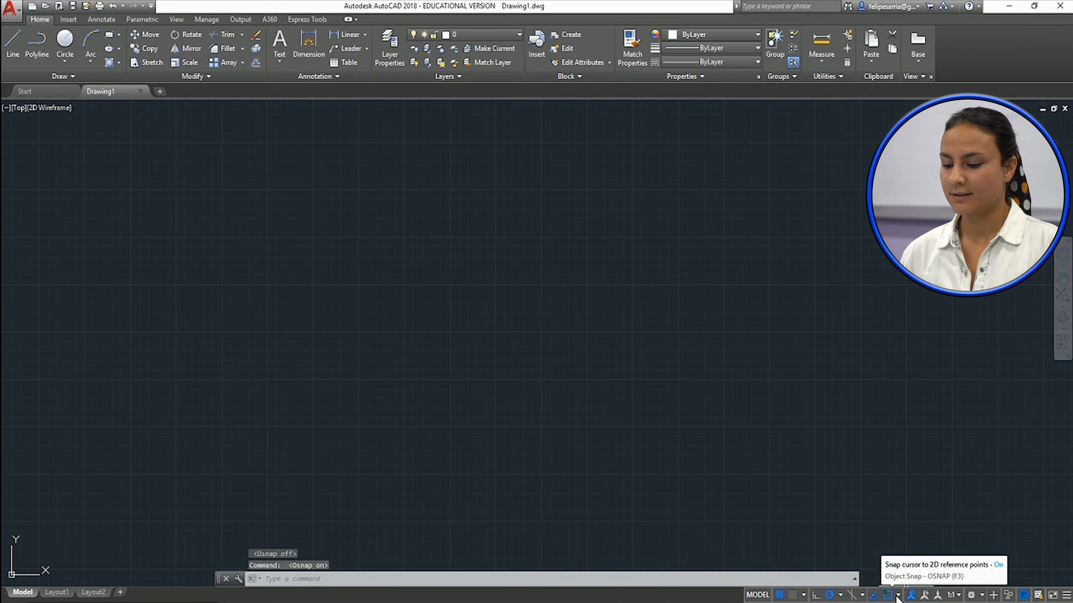
pyautogui.click(897, 595)
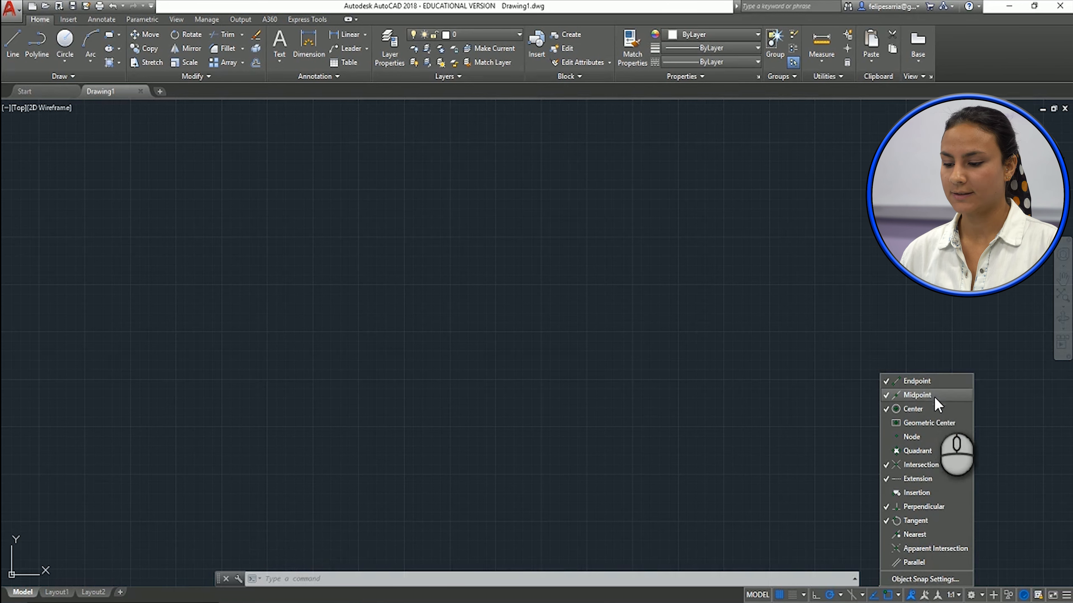
pyautogui.moveTo(936, 427)
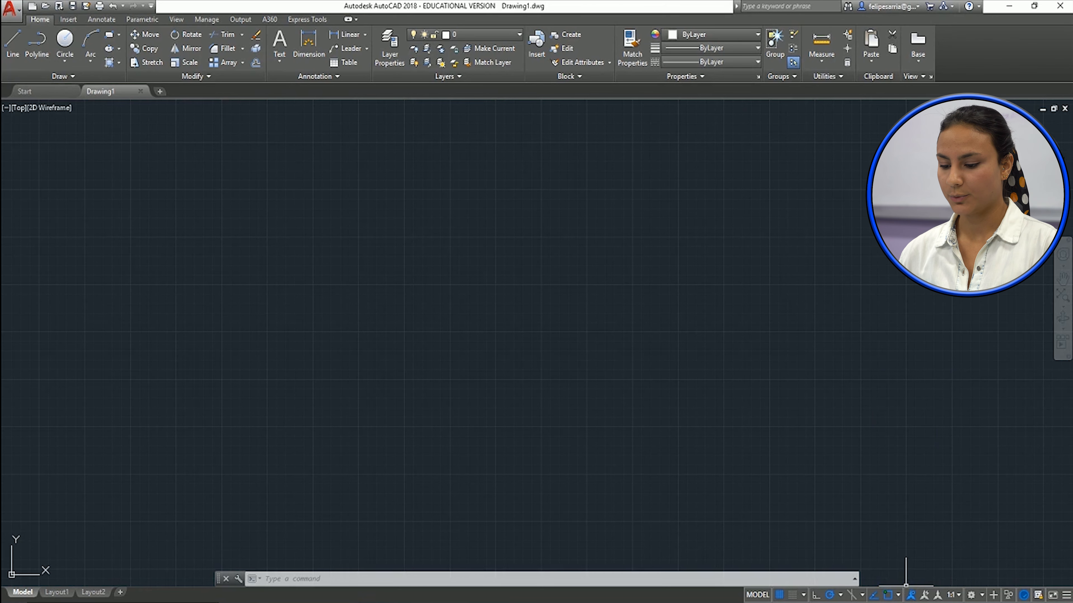
pyautogui.moveTo(829, 594)
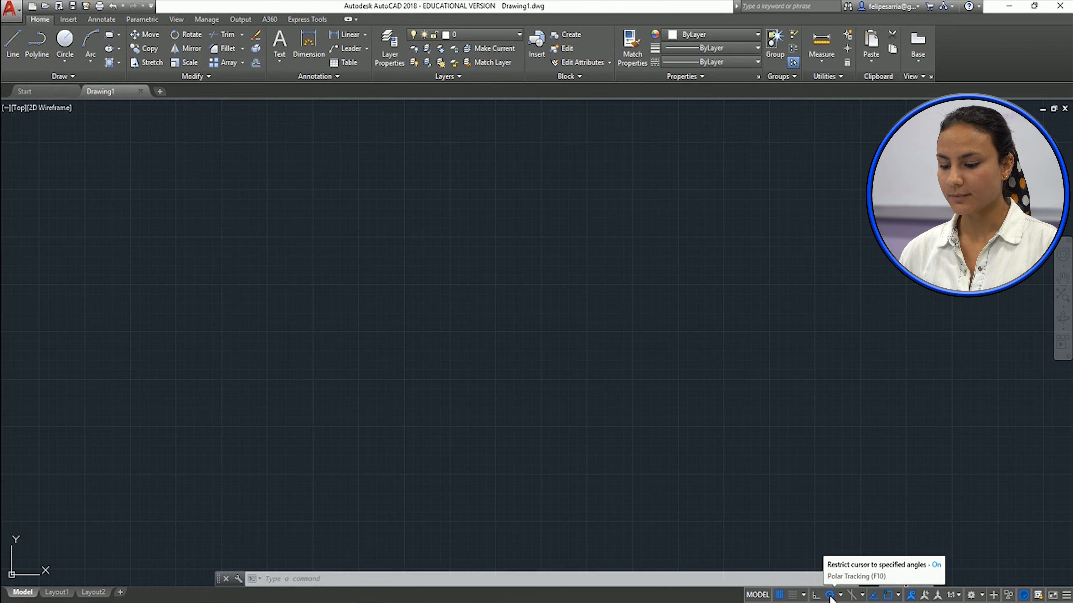
pyautogui.moveTo(816, 594)
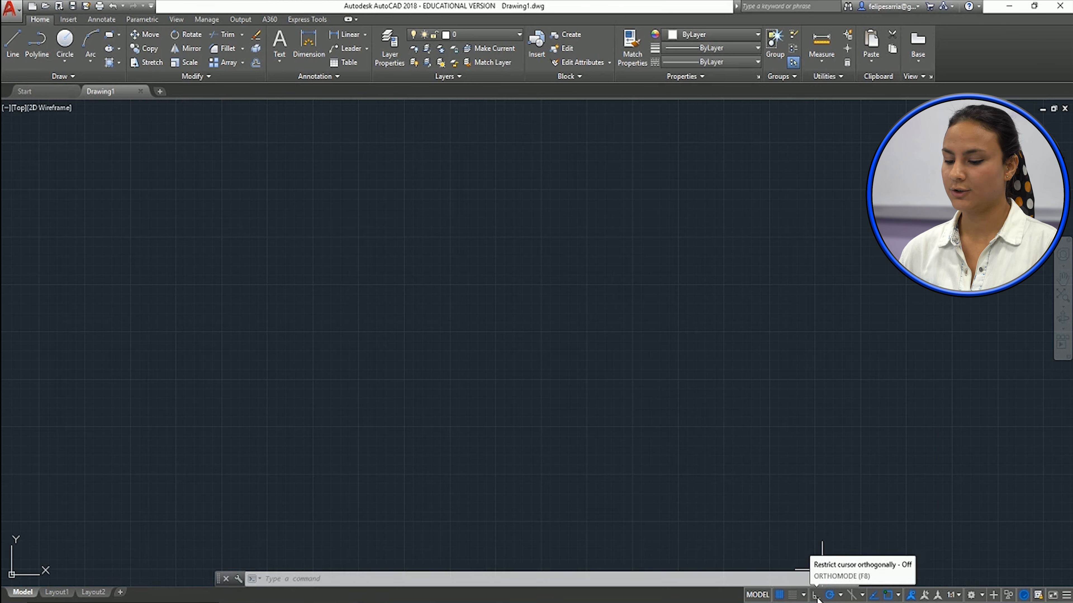
# Step: Enable orthogonal mode, then polar tracking so new lines lock to preset angles
pyautogui.click(816, 594)
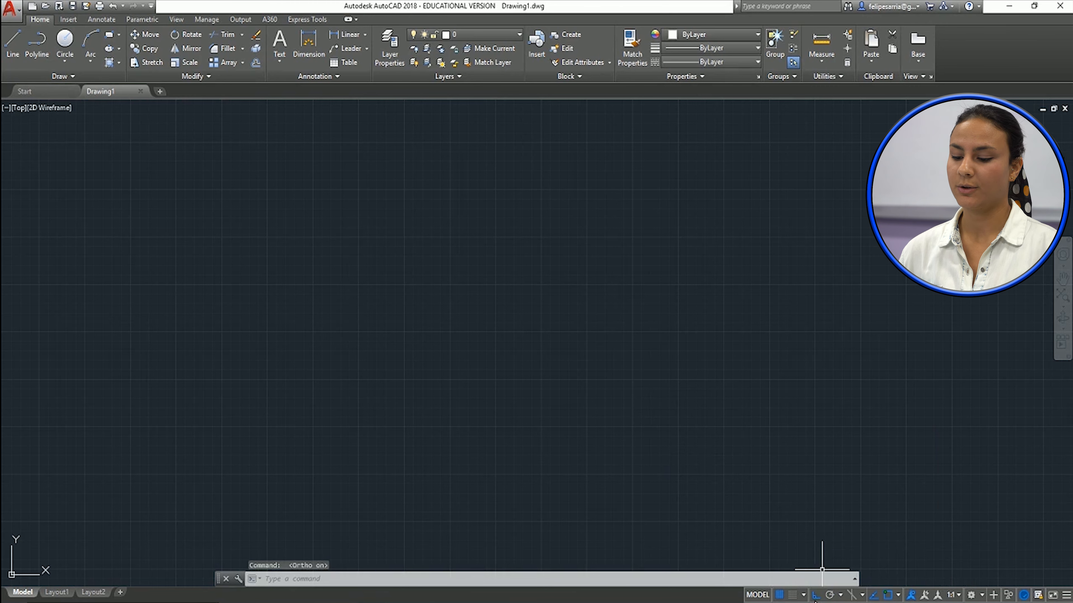
pyautogui.moveTo(719, 458)
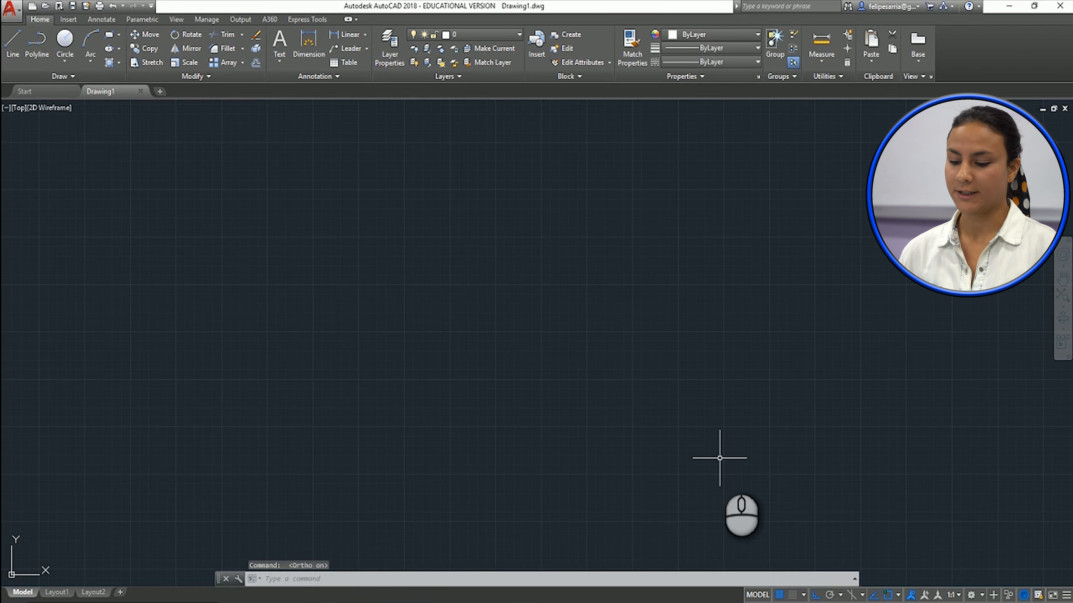
pyautogui.moveTo(830, 595)
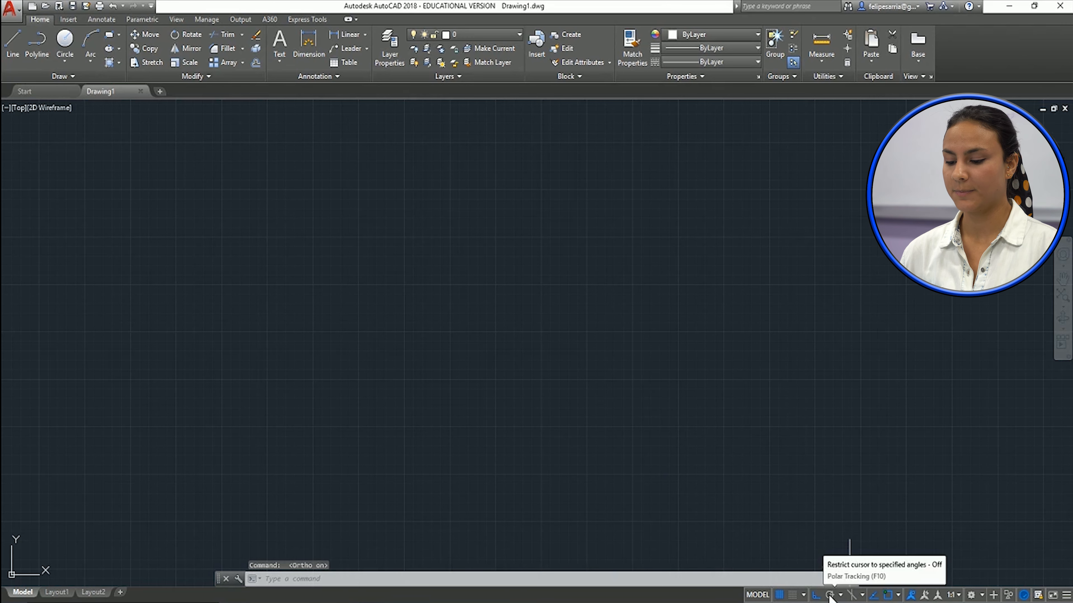
pyautogui.click(829, 594)
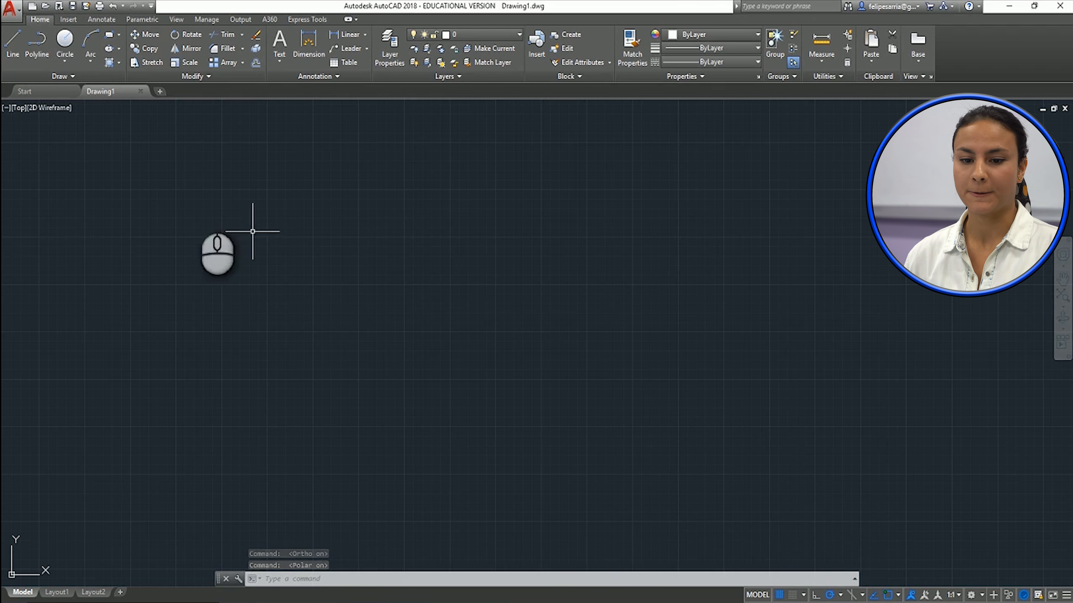
# Step: Draw a horizontal line 100 units long from a picked point near the middle
pyautogui.click(11, 45)
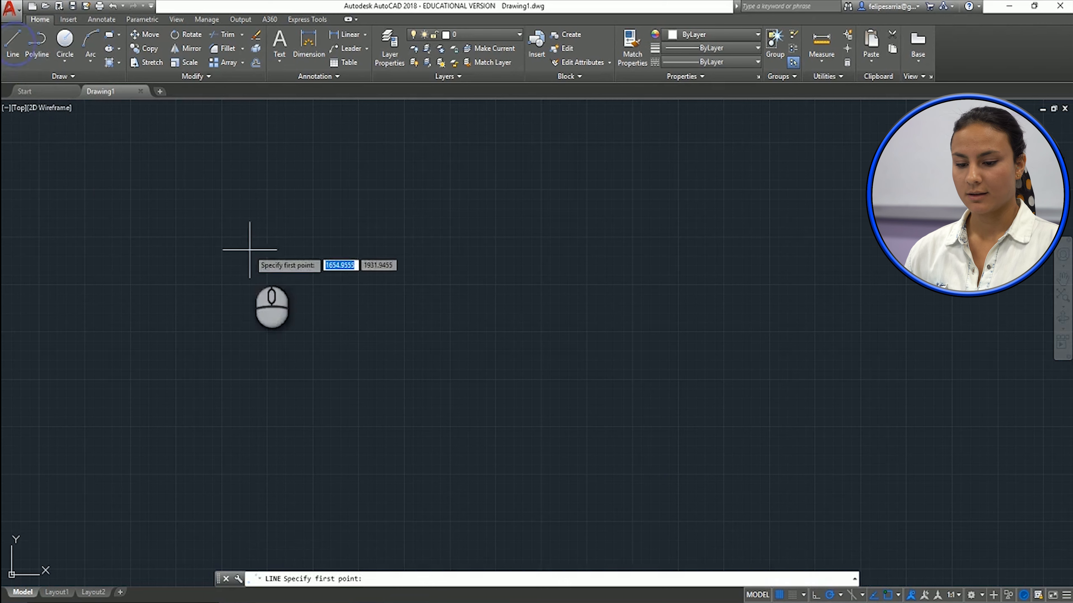
pyautogui.click(249, 247)
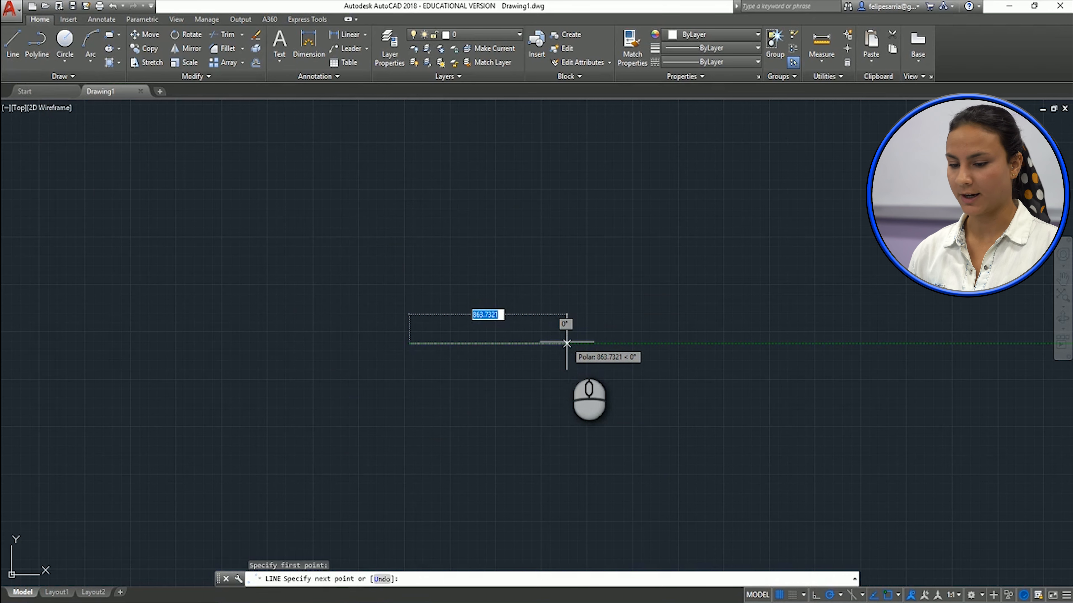
pyautogui.write('100')
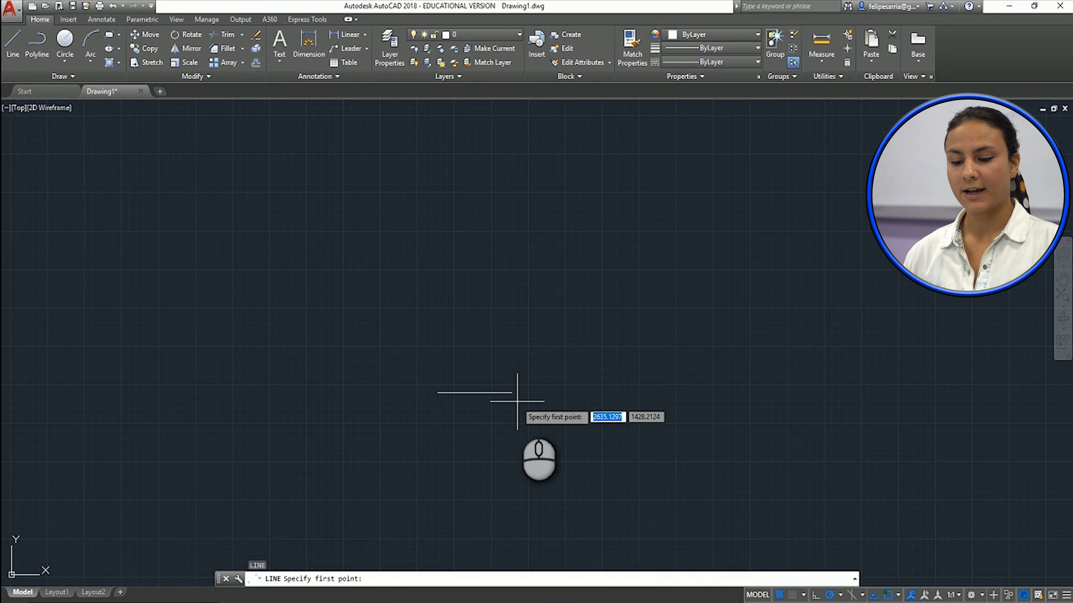
pyautogui.moveTo(520, 393)
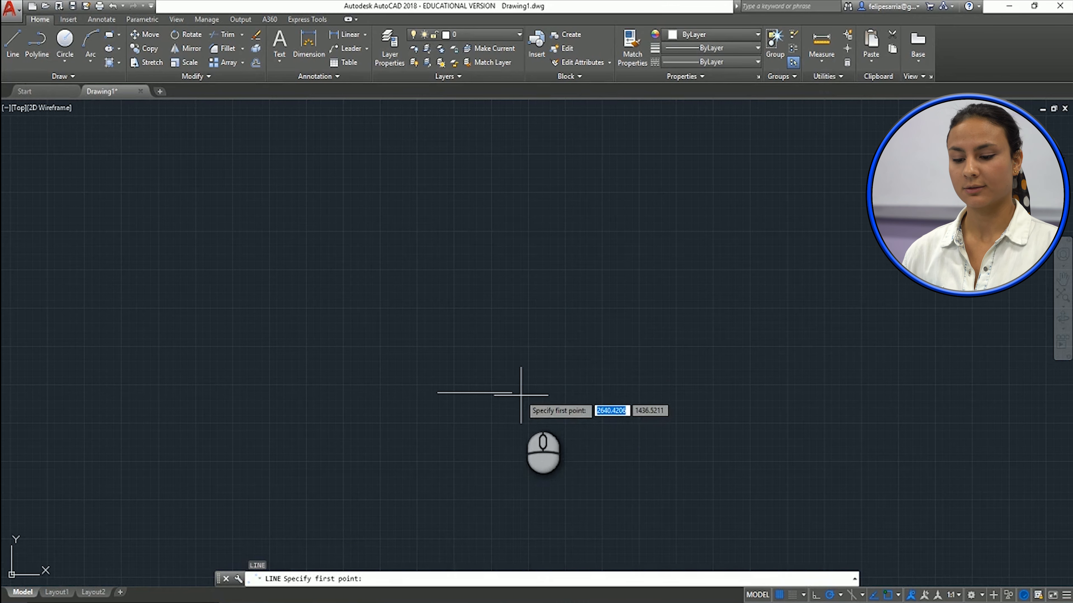
# Step: Draw a 100-unit line at 45 degrees from the horizontal line's right end
pyautogui.click(513, 395)
pyautogui.write('1')
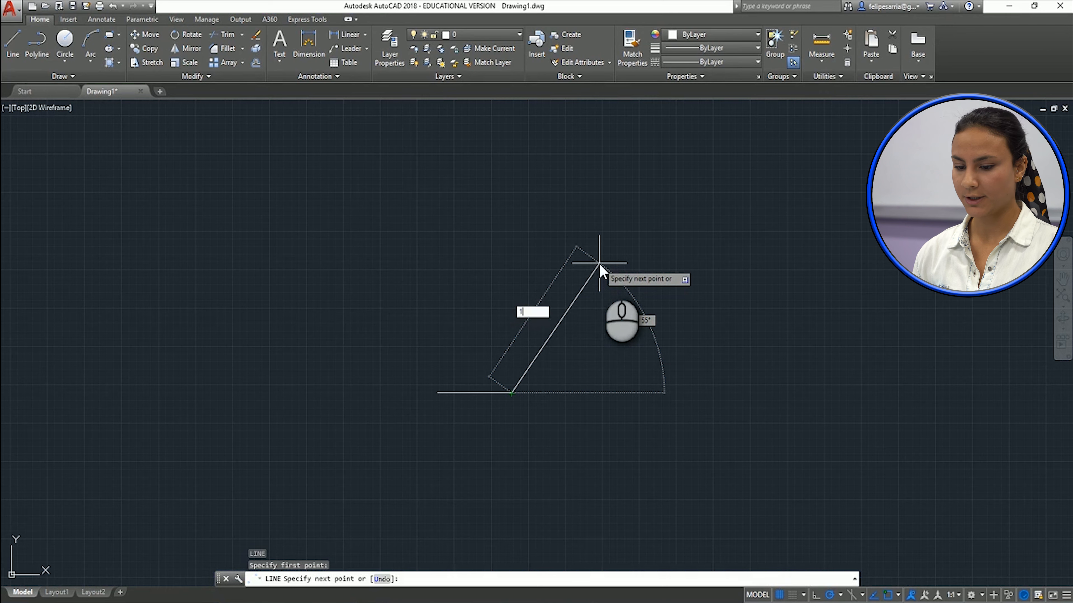
pyautogui.write('00')
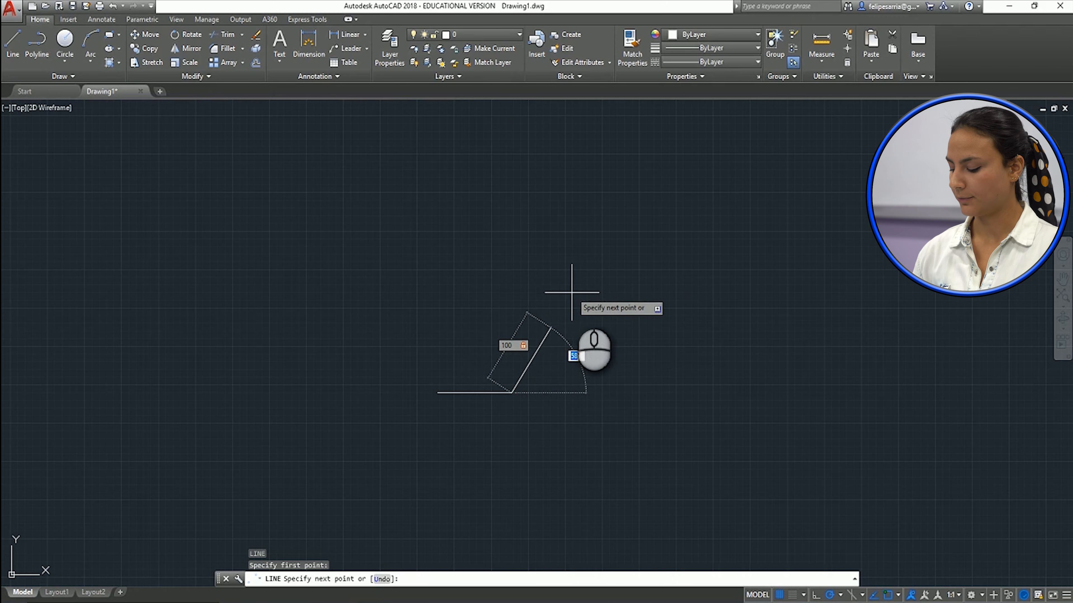
pyautogui.write('45')
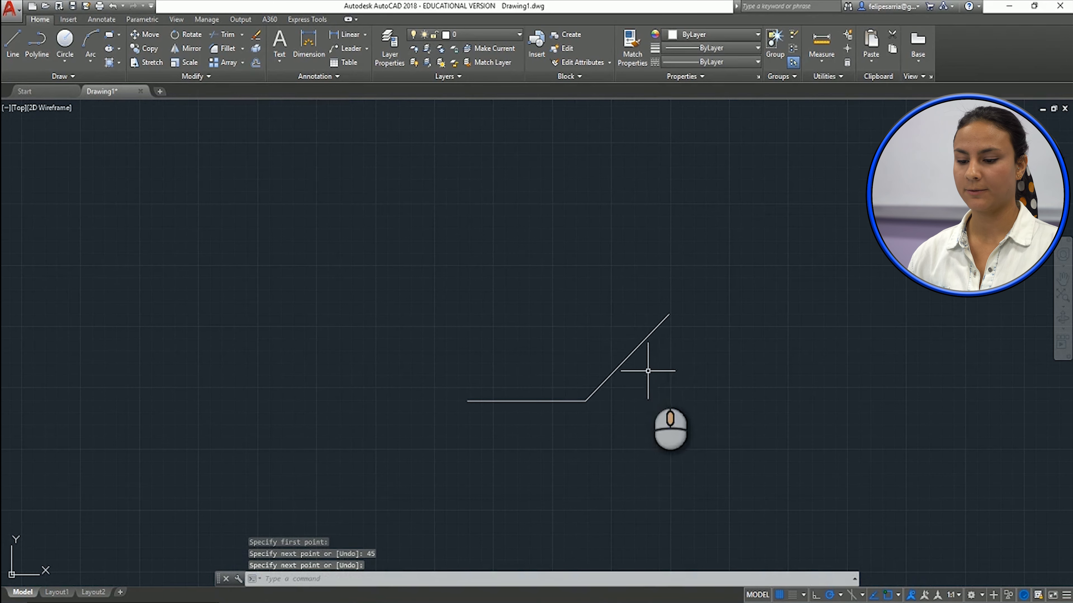
pyautogui.moveTo(693, 384)
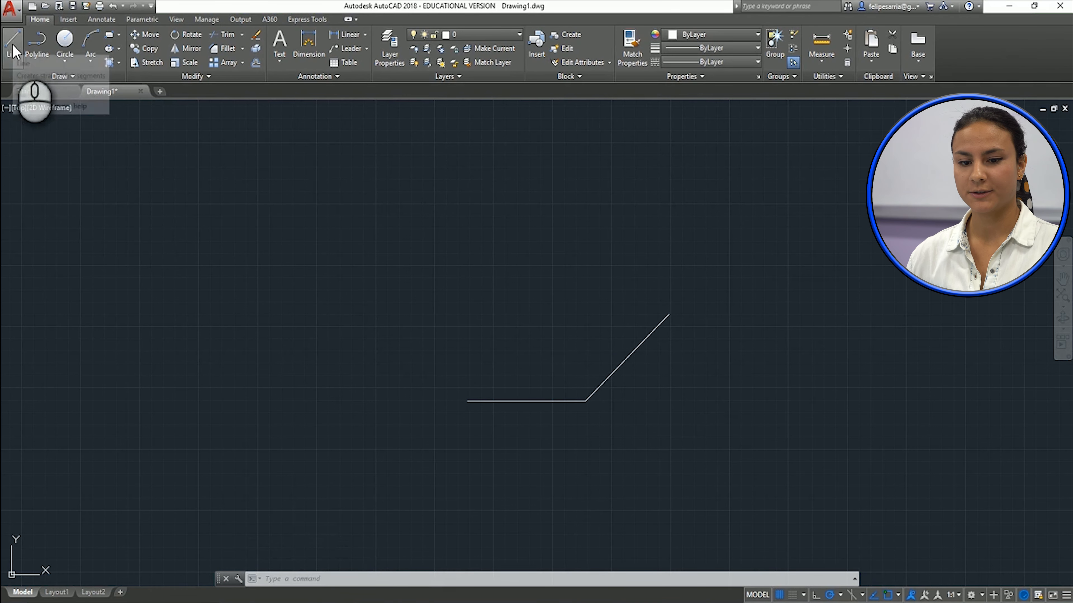
# Step: Close the parallelogram outline and run a diagonal to the top edge's midpoint, ending the command
pyautogui.click(12, 41)
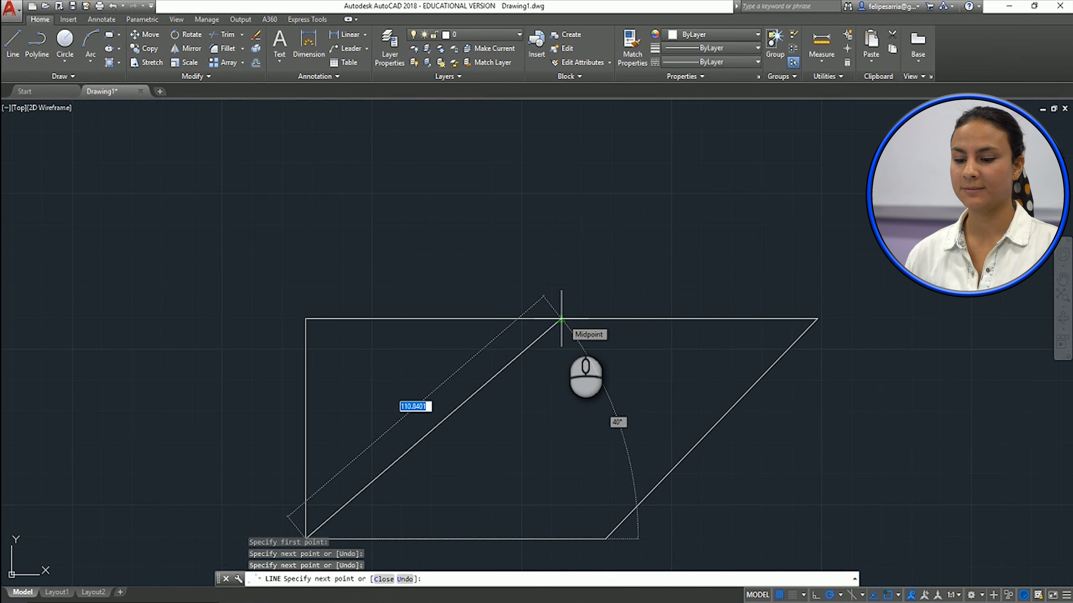
pyautogui.click(561, 319)
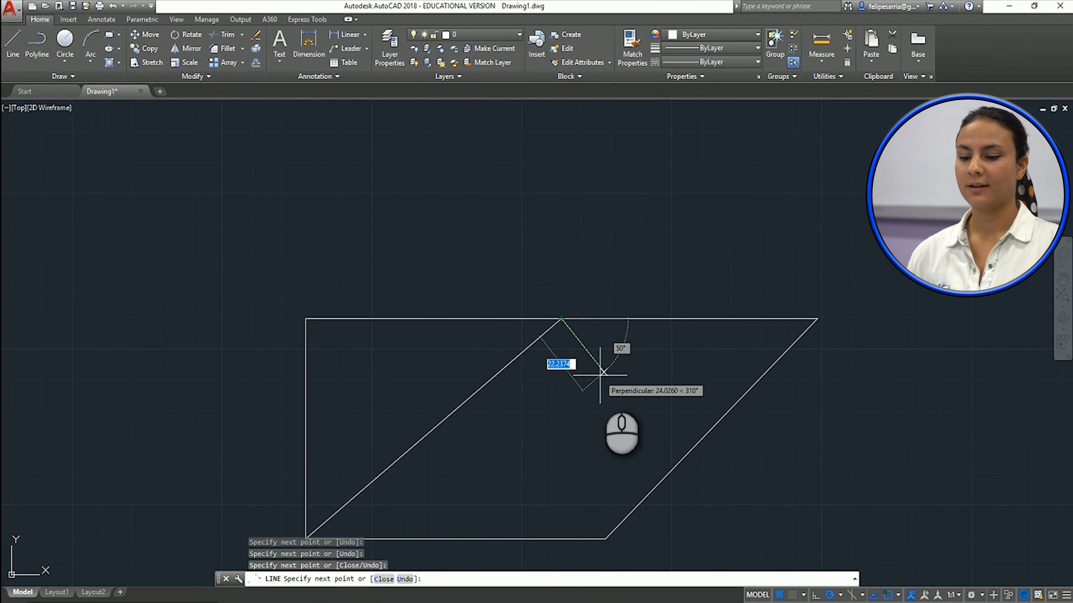
pyautogui.press('Escape')
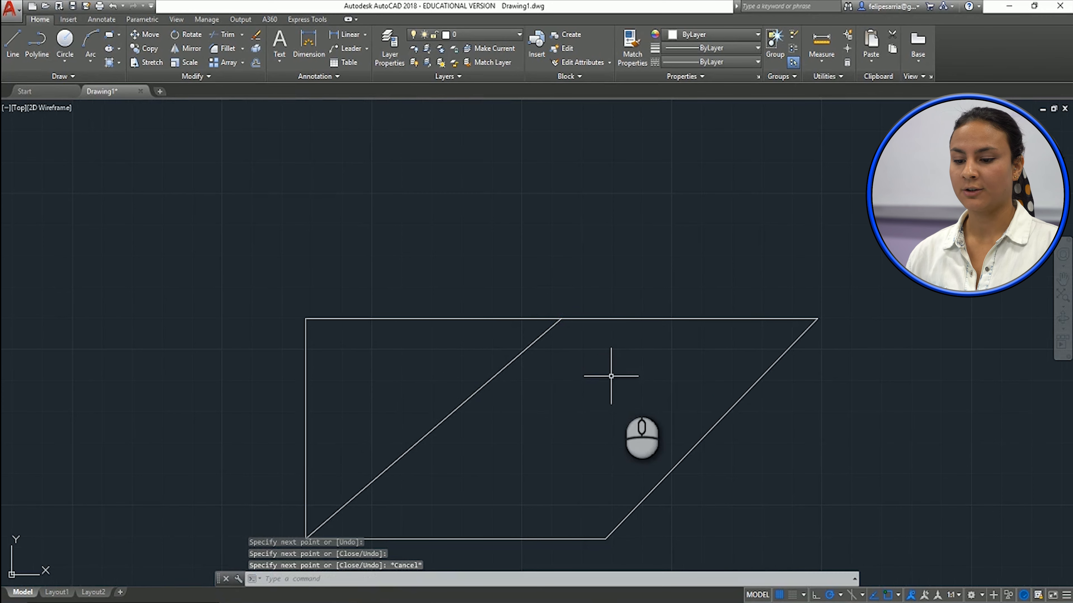